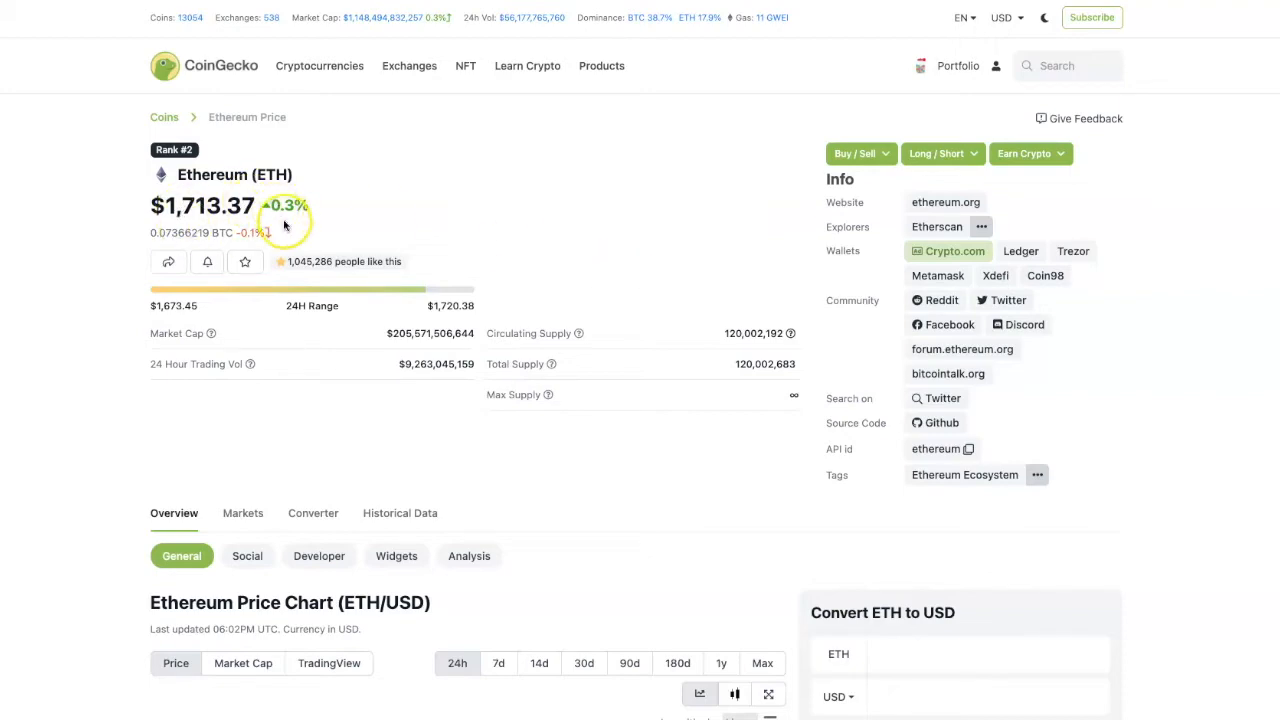
Switch the Ethereum price chart from 24h through 14d to the 30-day range.
{"action": "scroll", "scroll_direction": "down", "scroll_amount": 3}
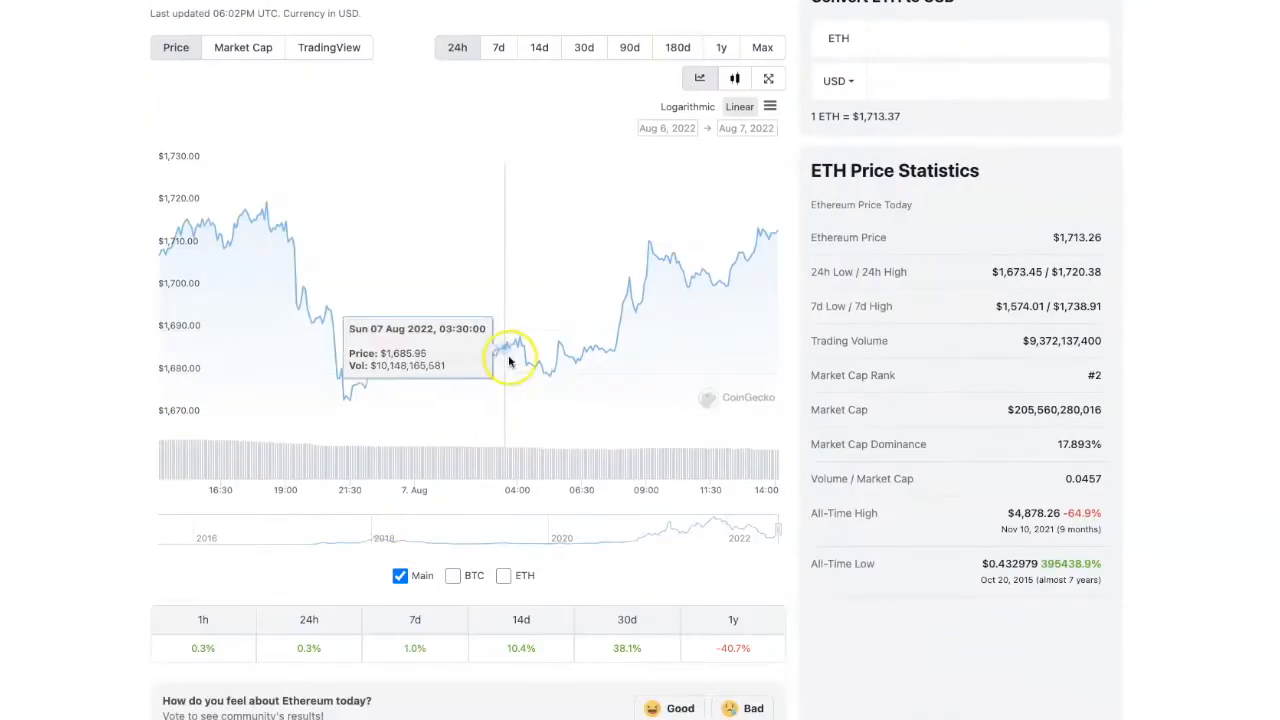
{"action": "left_click", "coordinate": [538, 47]}
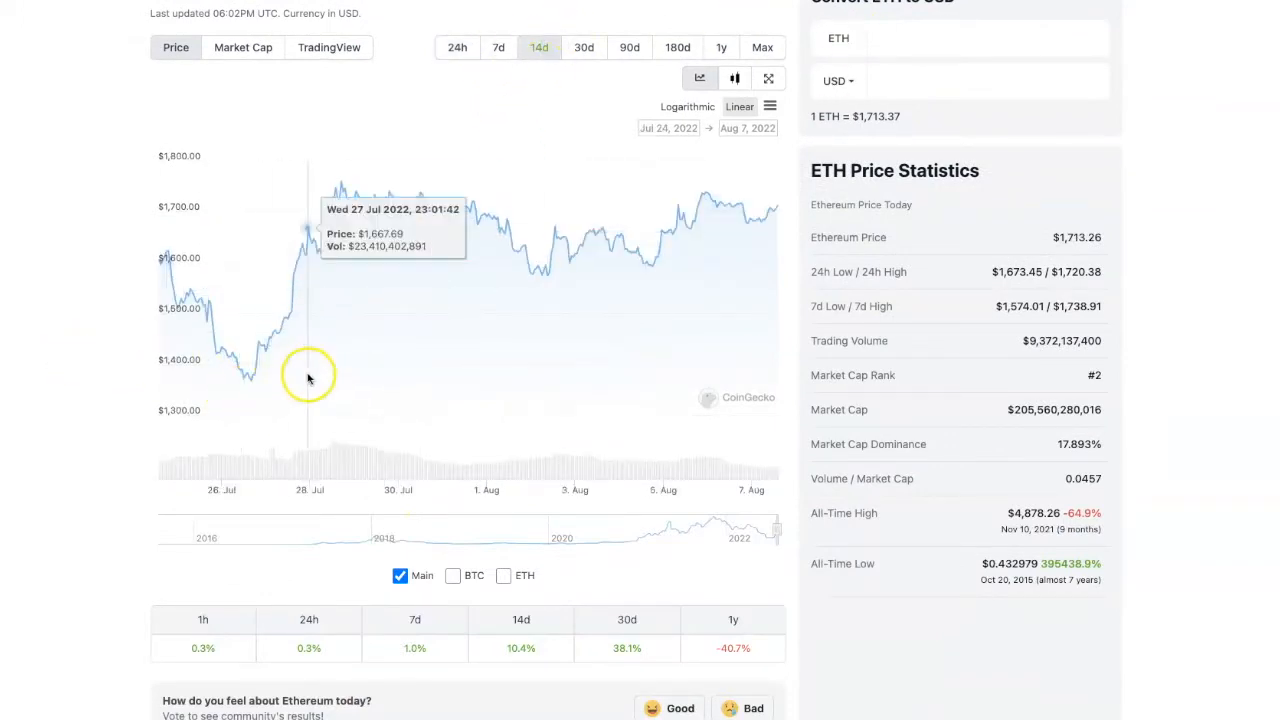
{"action": "mouse_move", "coordinate": [528, 353]}
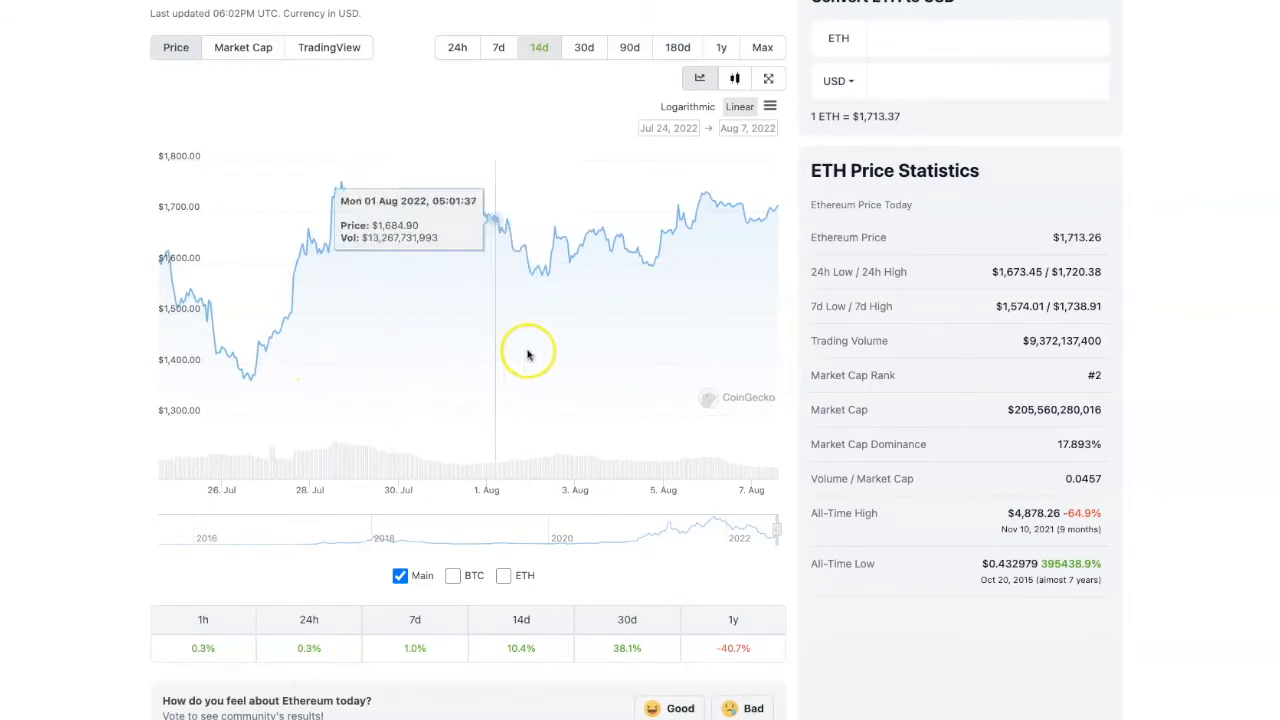
{"action": "left_click", "coordinate": [583, 47]}
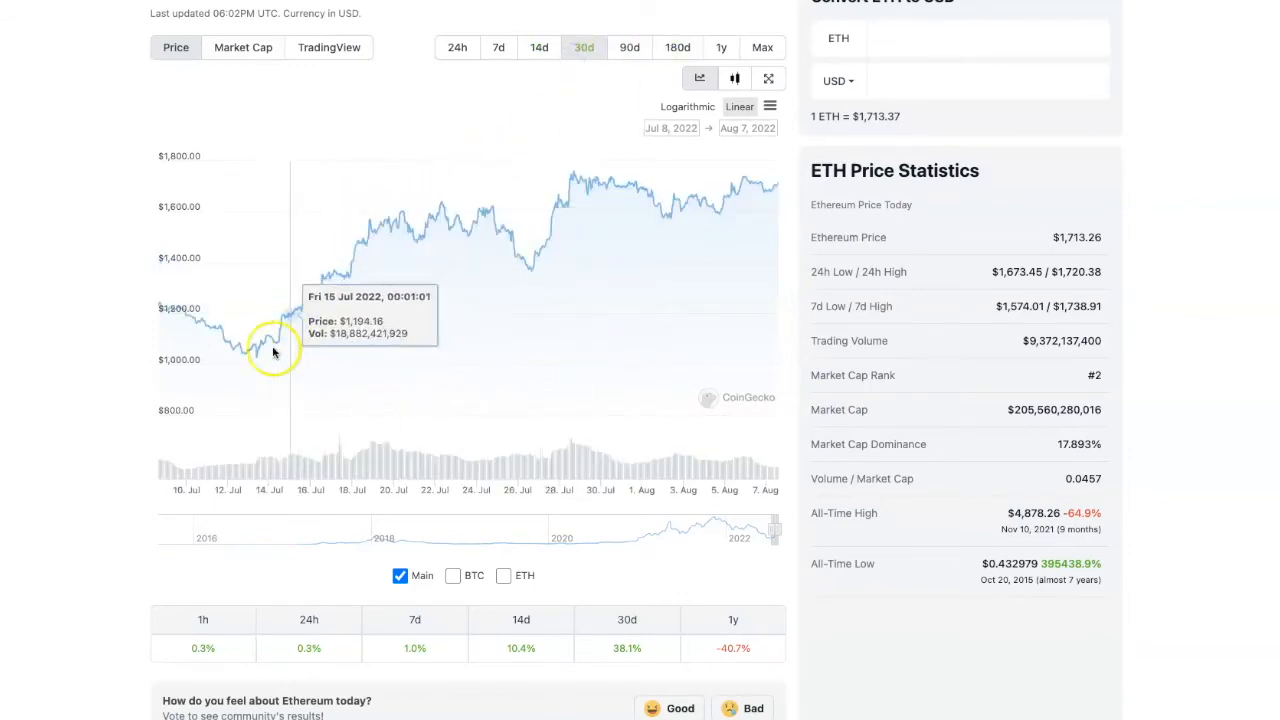
{"action": "mouse_move", "coordinate": [738, 274]}
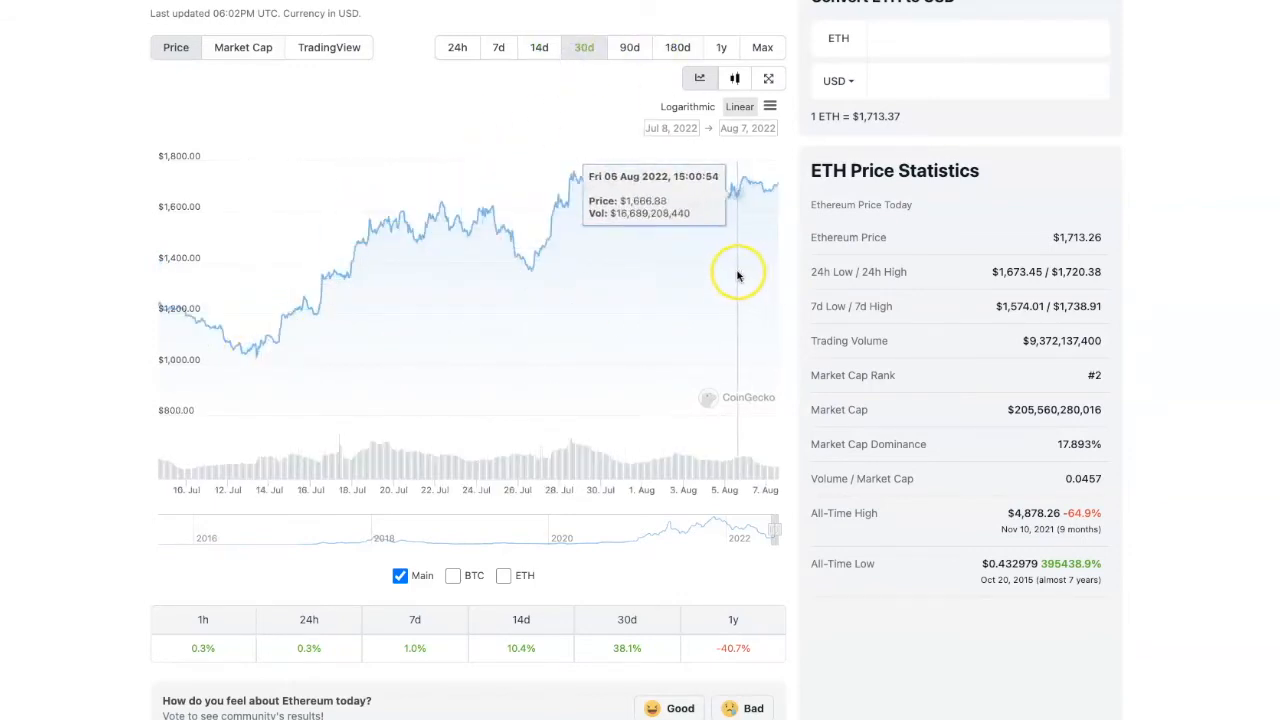
{"action": "mouse_move", "coordinate": [760, 272]}
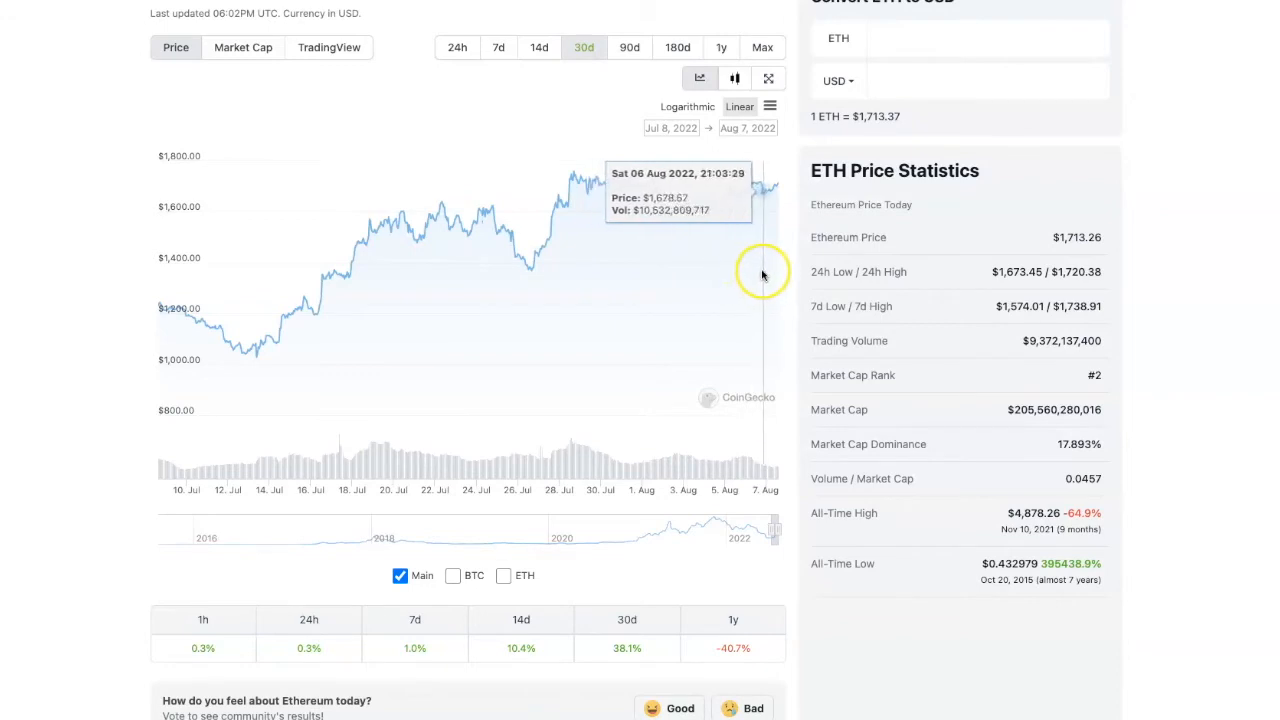
{"action": "mouse_move", "coordinate": [680, 277]}
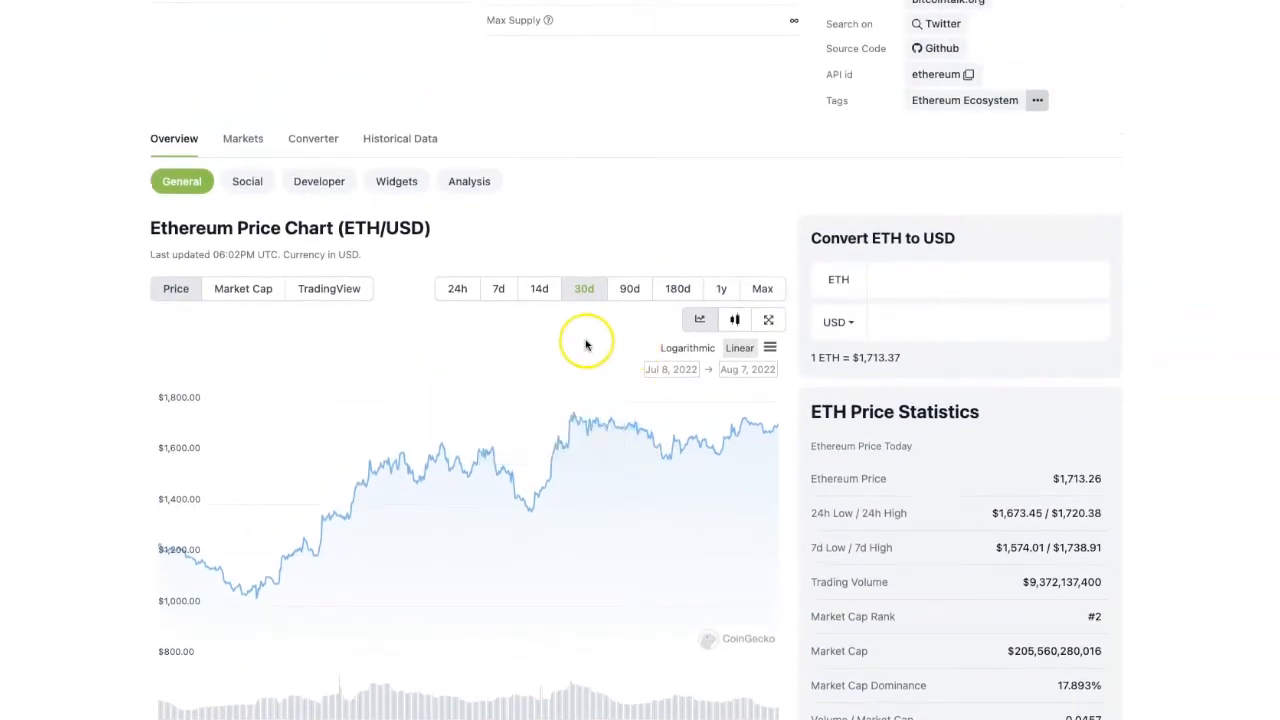
{"action": "mouse_move", "coordinate": [280, 388]}
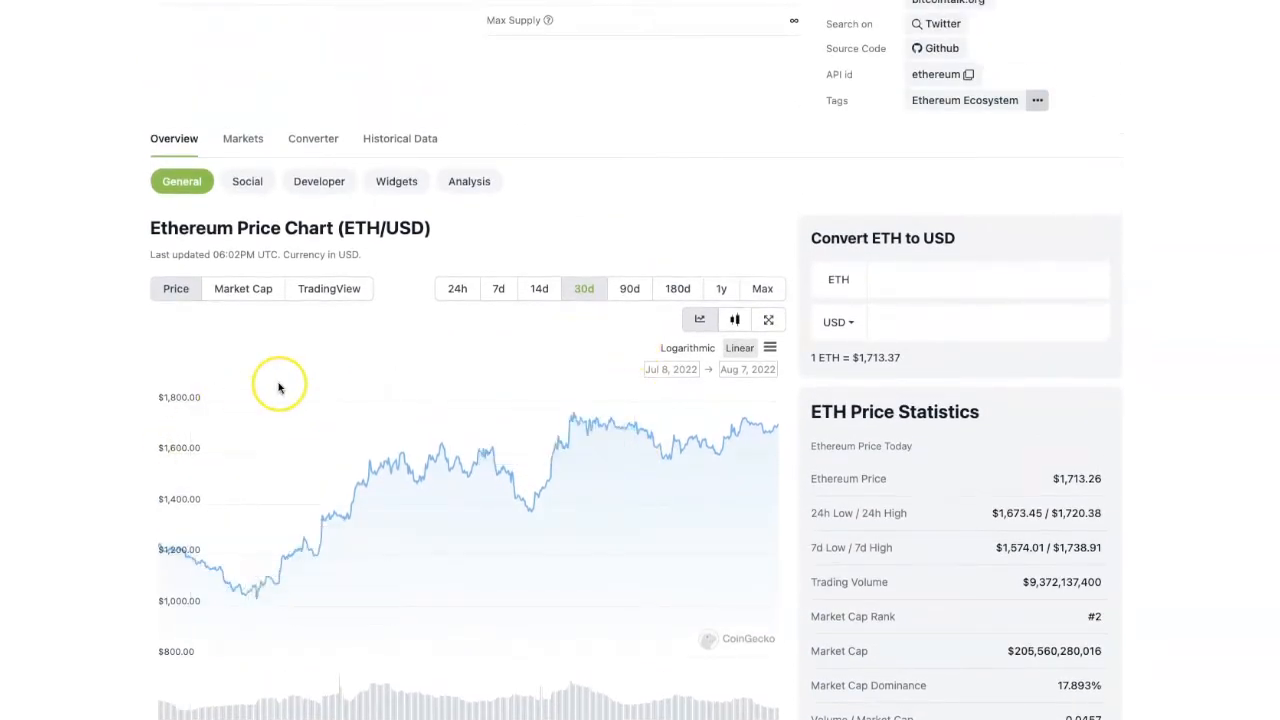
{"action": "mouse_move", "coordinate": [303, 393]}
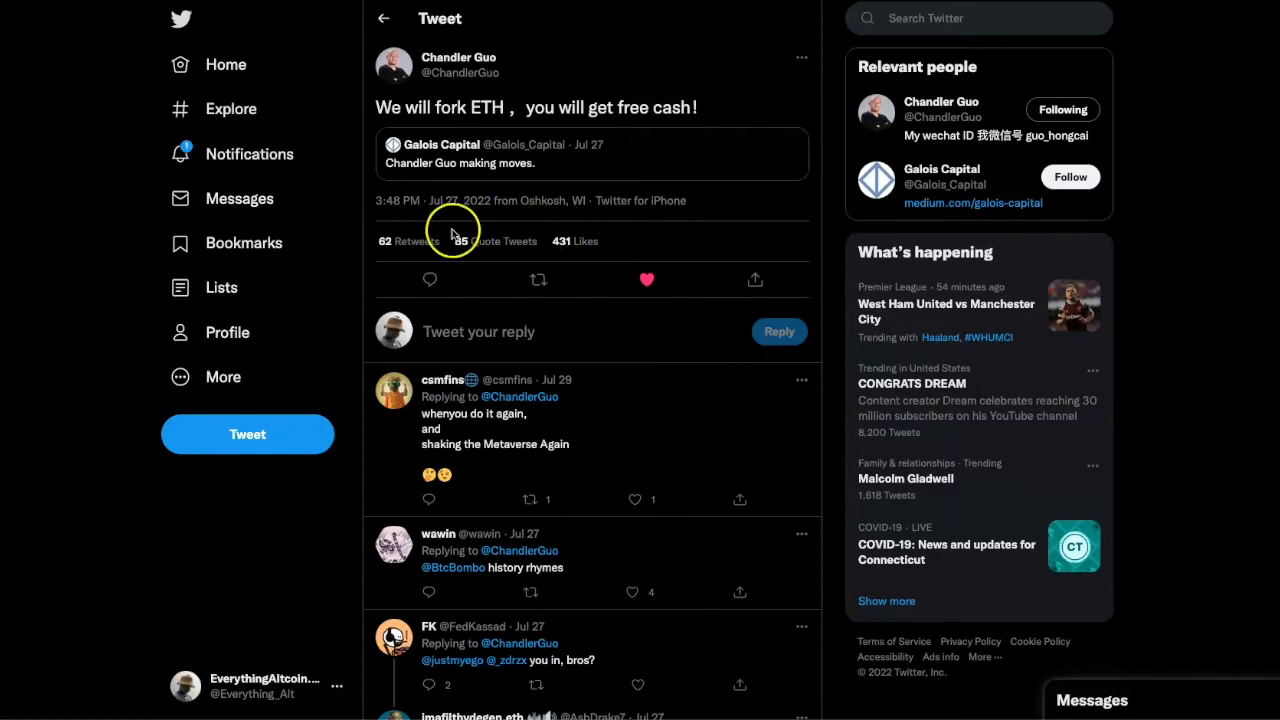
{"action": "mouse_move", "coordinate": [857, 242]}
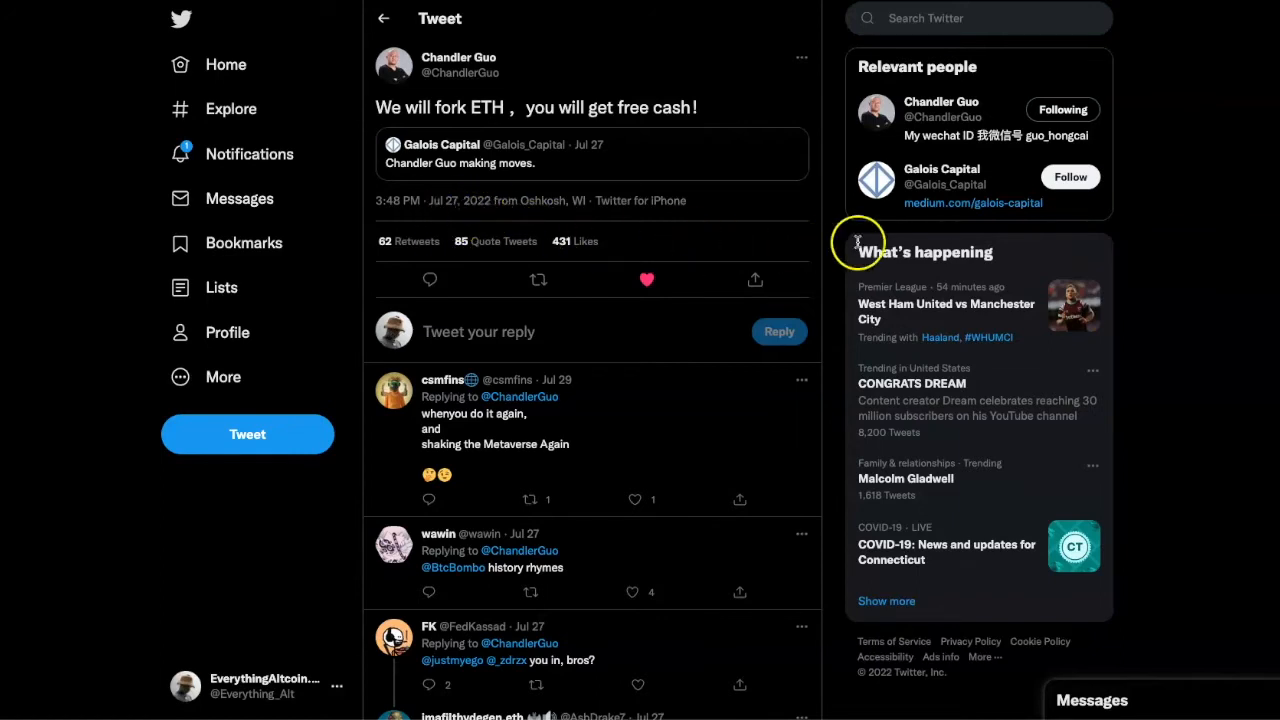
{"action": "mouse_move", "coordinate": [963, 203]}
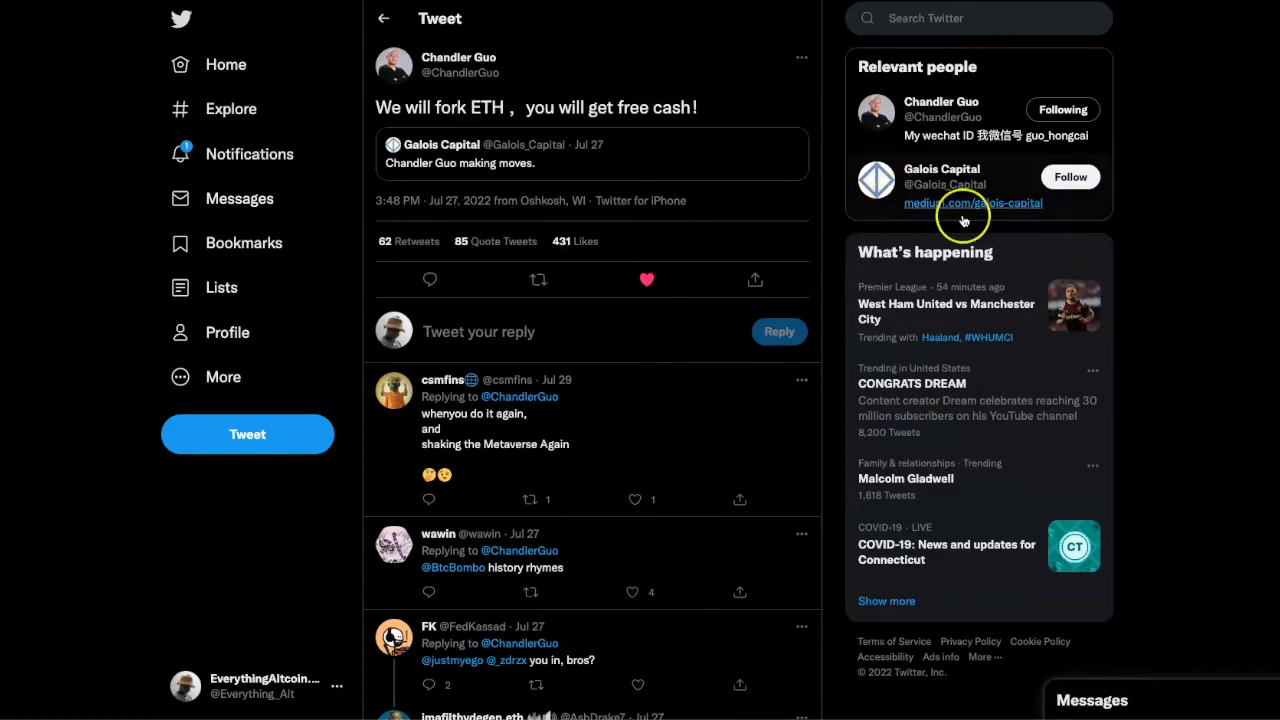
{"action": "mouse_move", "coordinate": [1199, 242]}
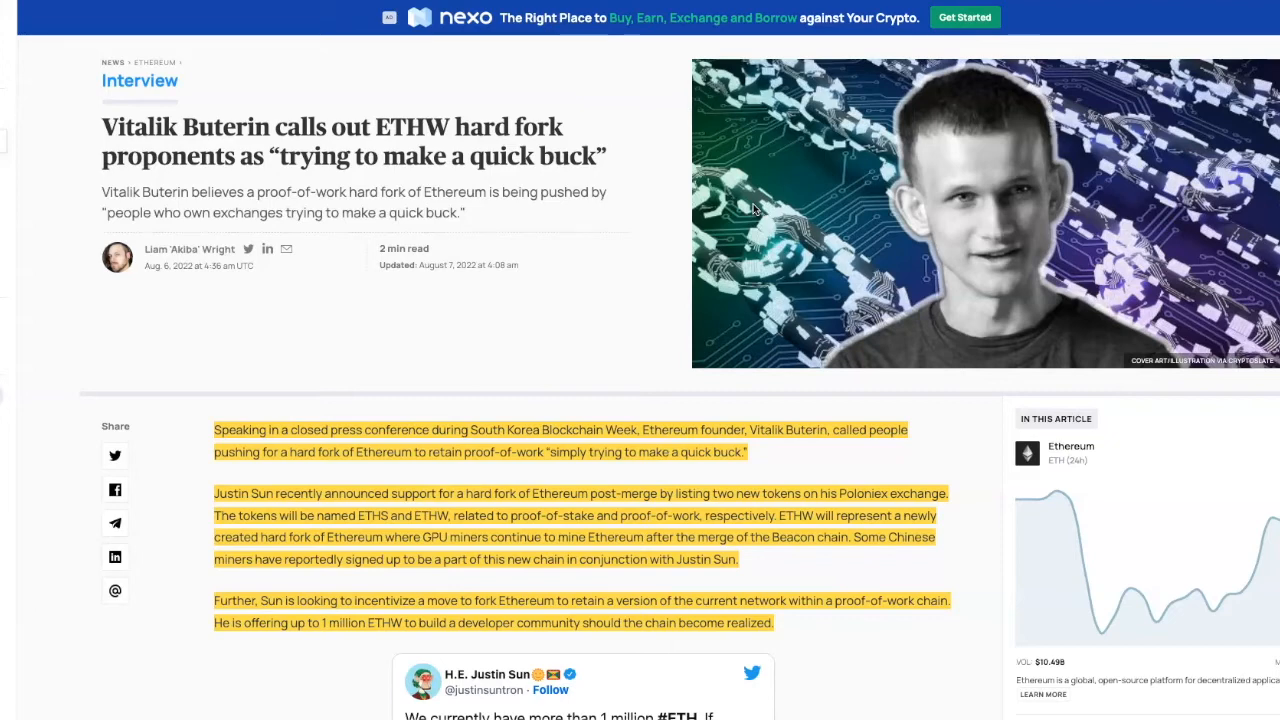
{"action": "mouse_move", "coordinate": [757, 207]}
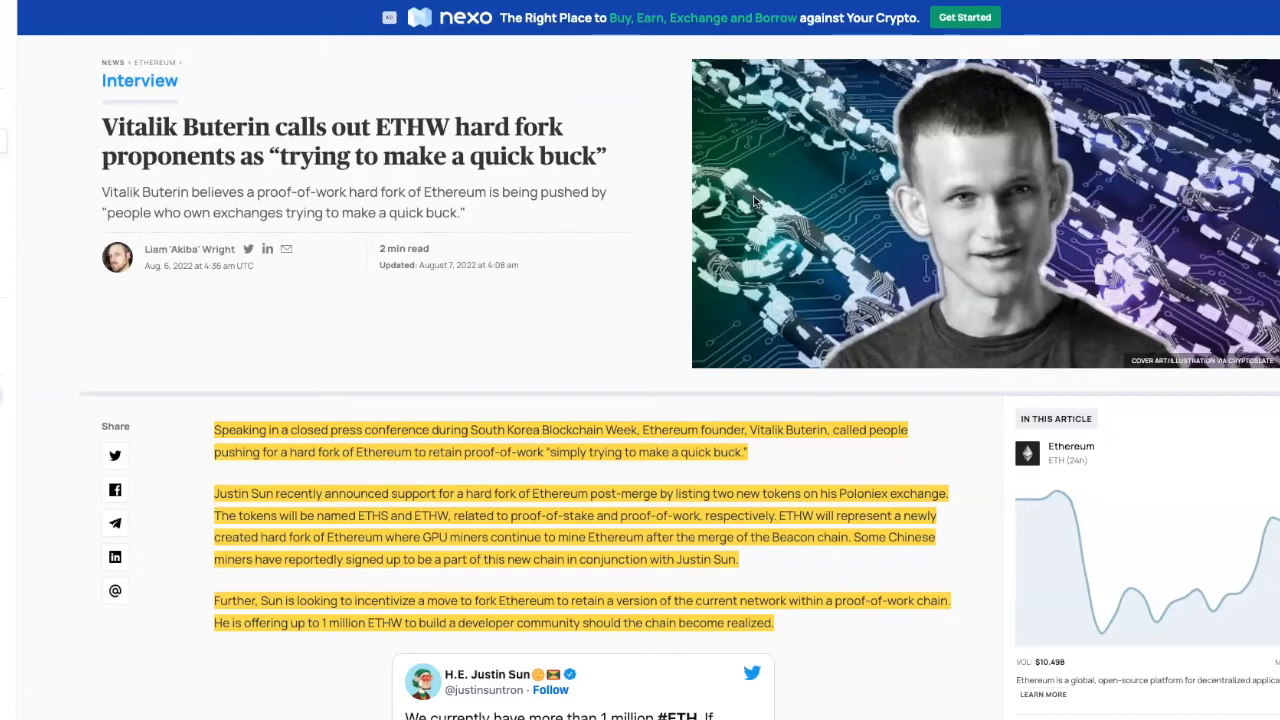
{"action": "mouse_move", "coordinate": [882, 248]}
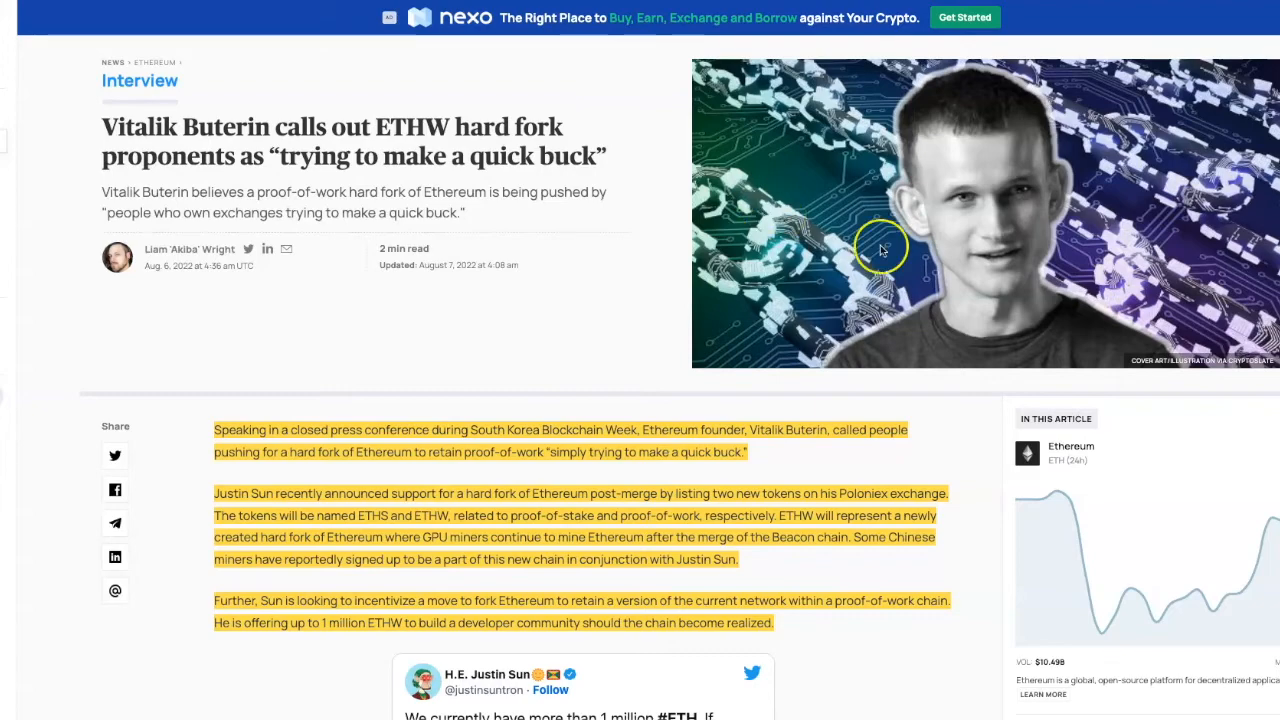
Scroll past the embedded tweets to the article's closing paragraph, then back to the headline.
{"action": "scroll", "scroll_direction": "down", "scroll_amount": 3}
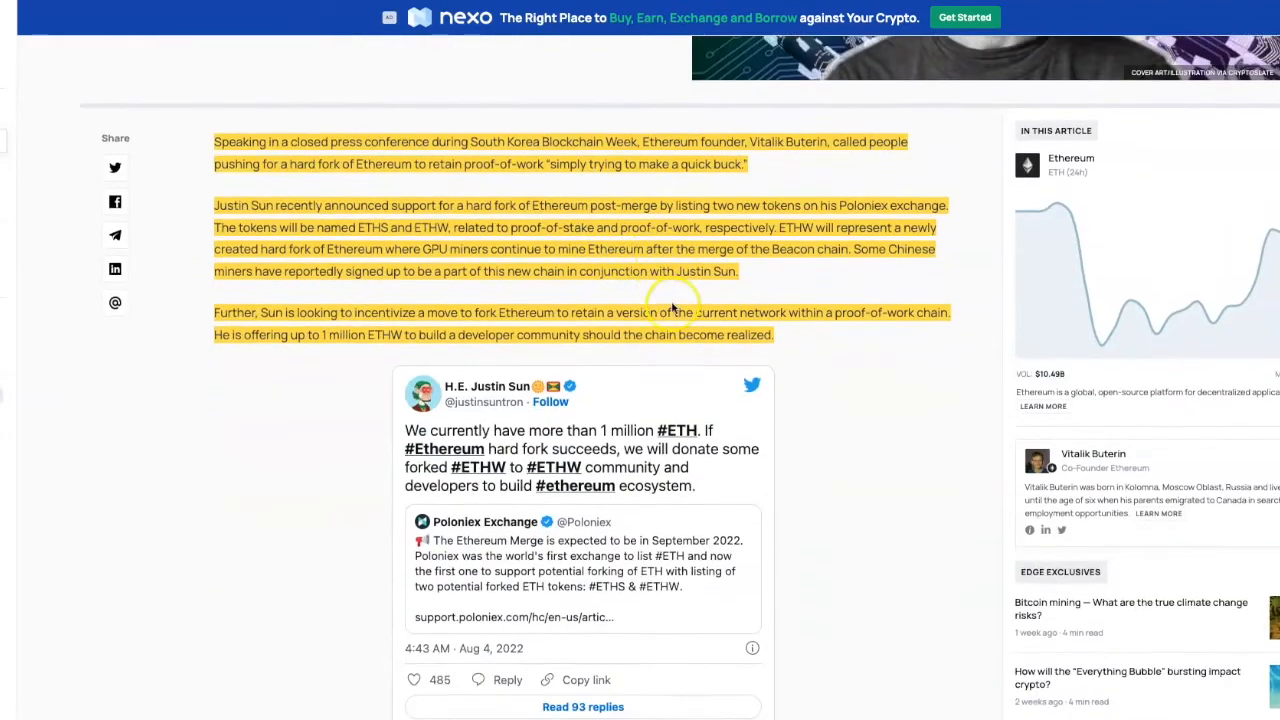
{"action": "scroll", "scroll_direction": "down", "scroll_amount": 3}
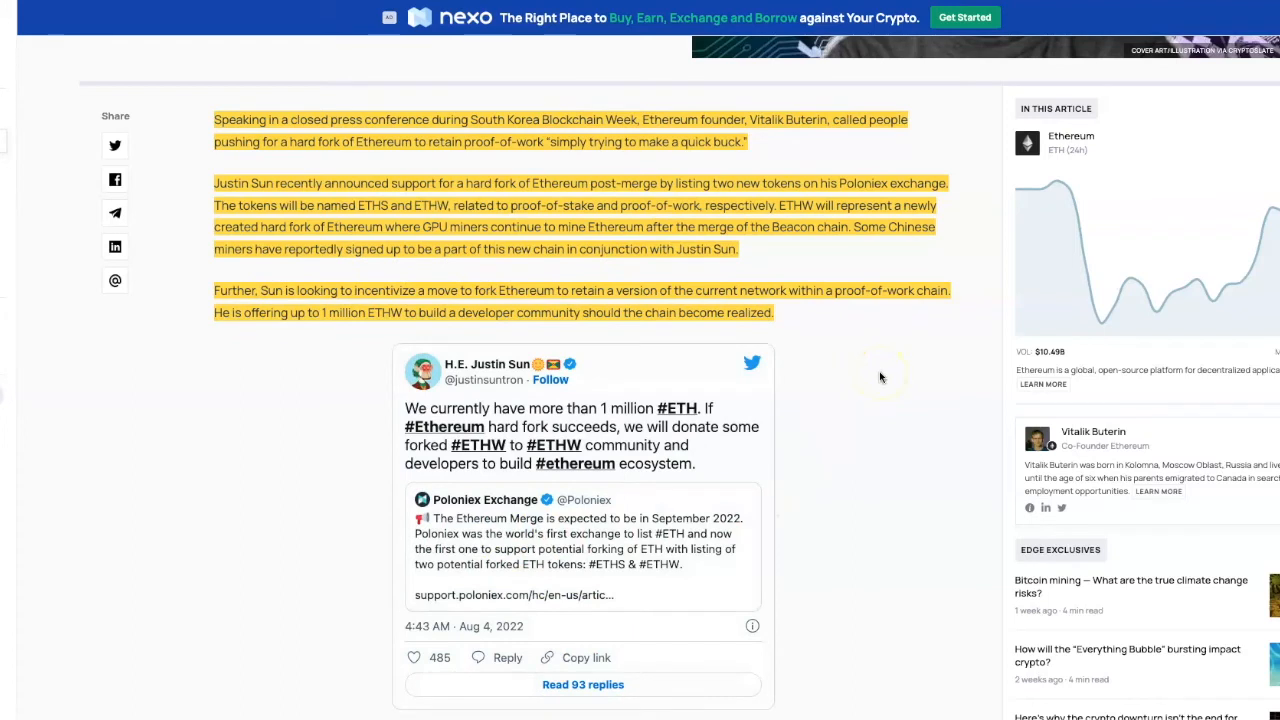
{"action": "mouse_move", "coordinate": [880, 375]}
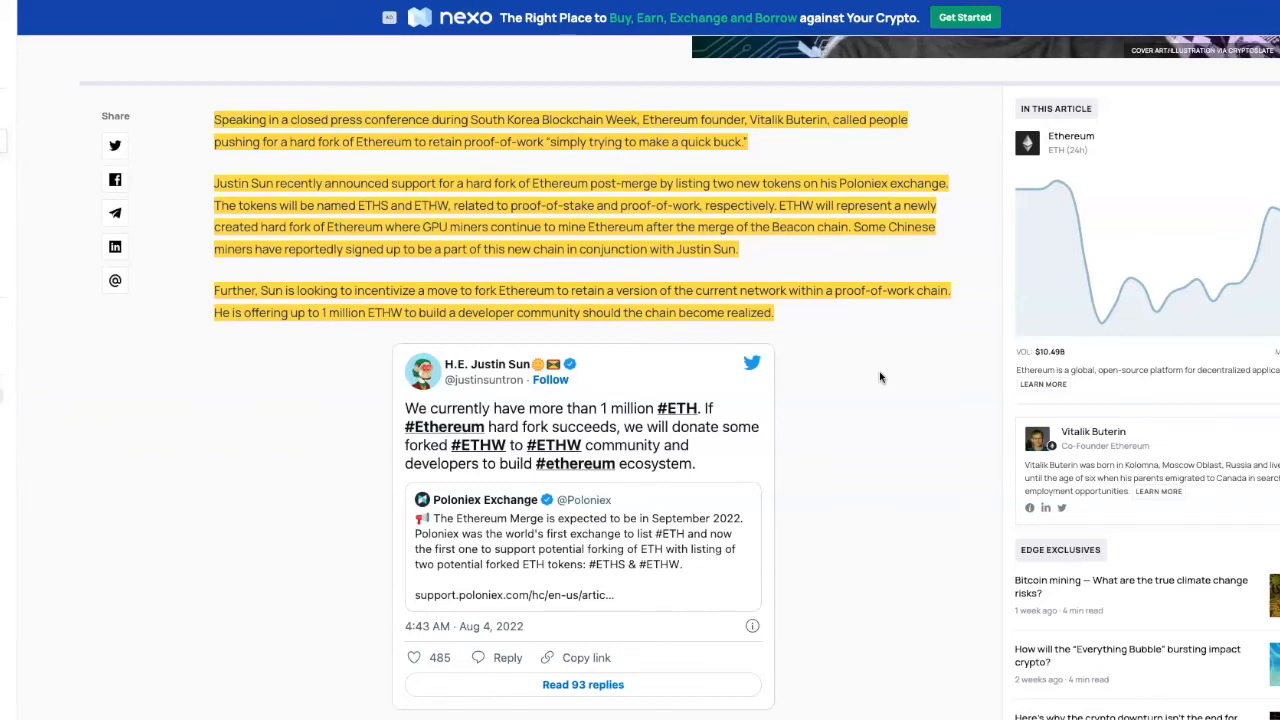
{"action": "scroll", "scroll_direction": "down", "scroll_amount": 3}
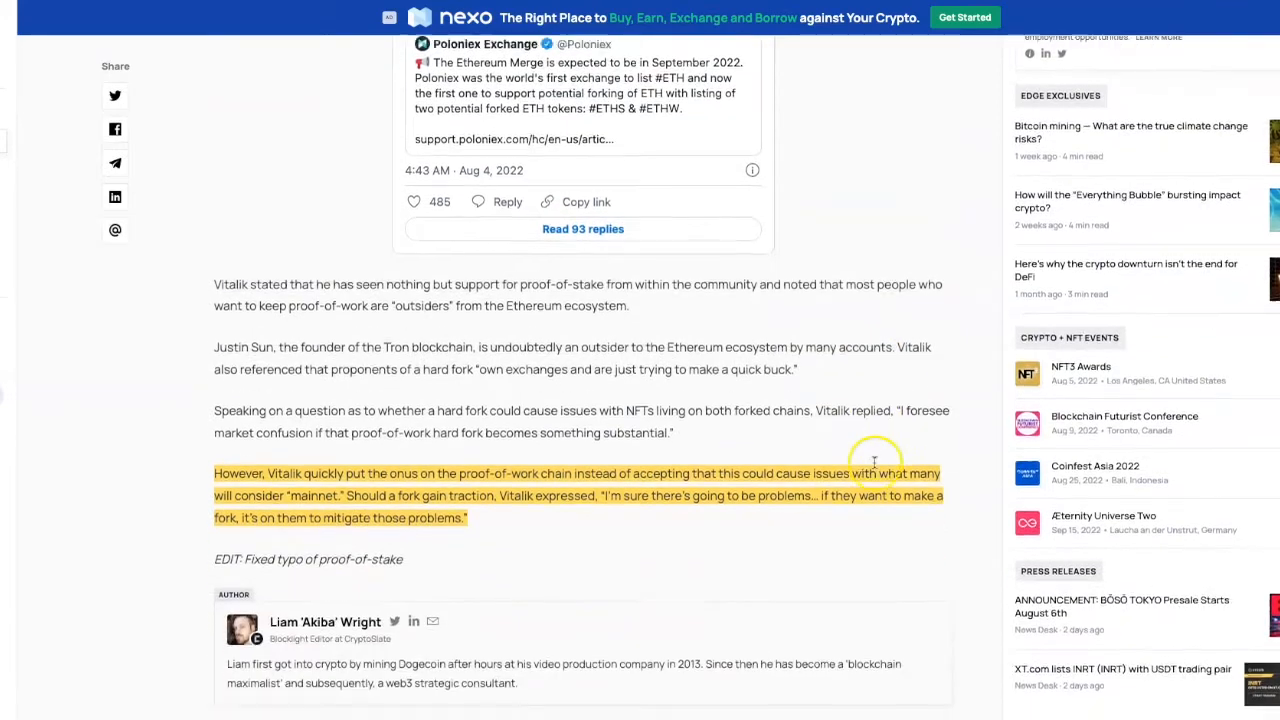
{"action": "scroll", "scroll_direction": "down", "scroll_amount": 3}
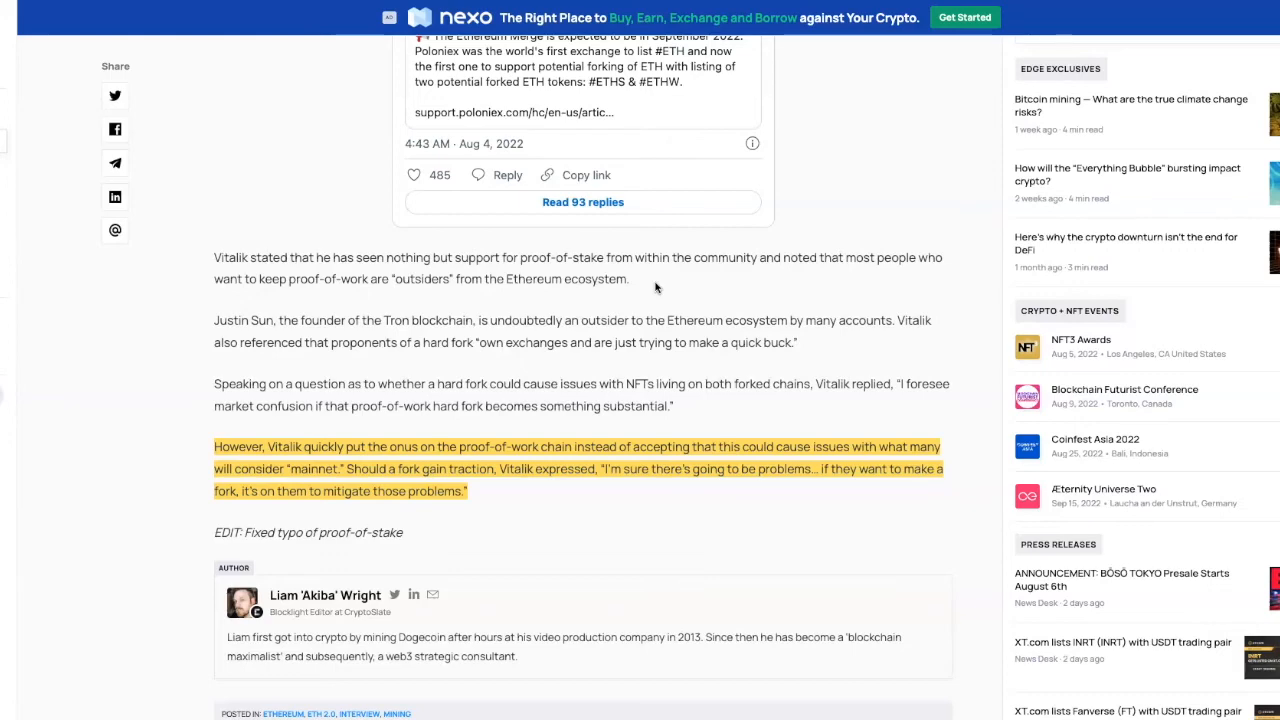
{"action": "scroll", "scroll_direction": "up", "scroll_amount": 3}
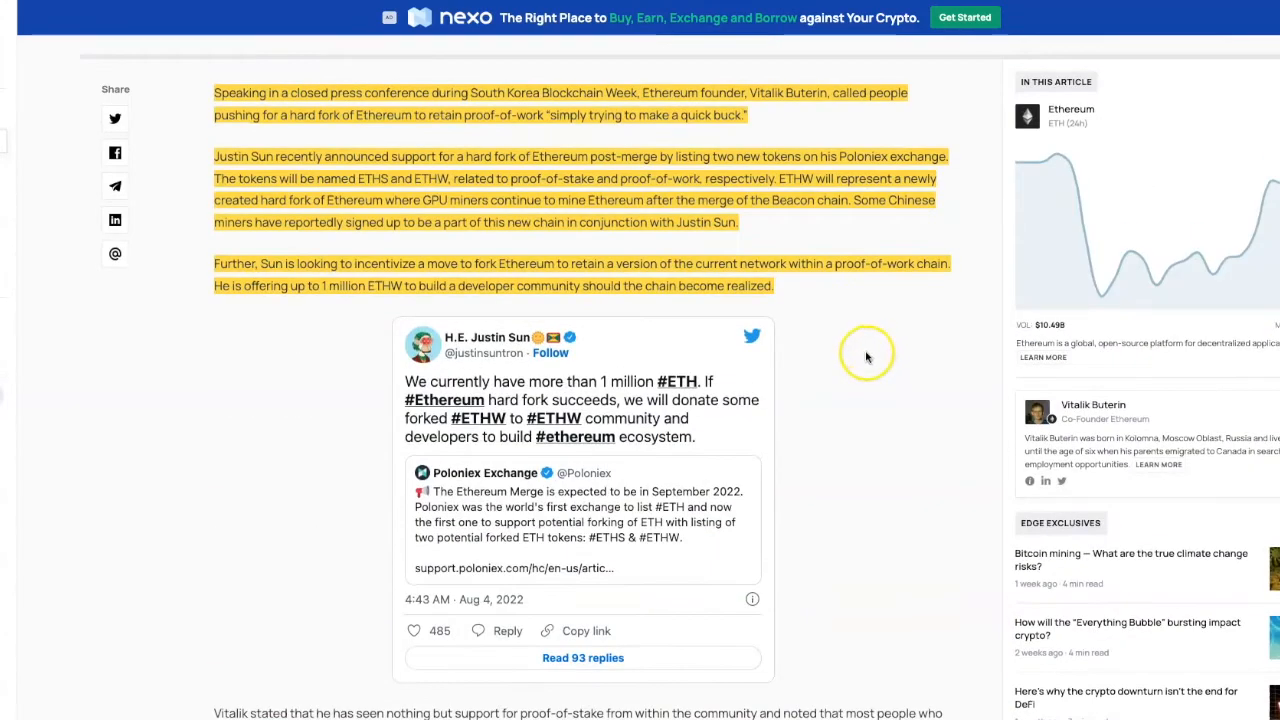
{"action": "scroll", "scroll_direction": "up", "scroll_amount": 3}
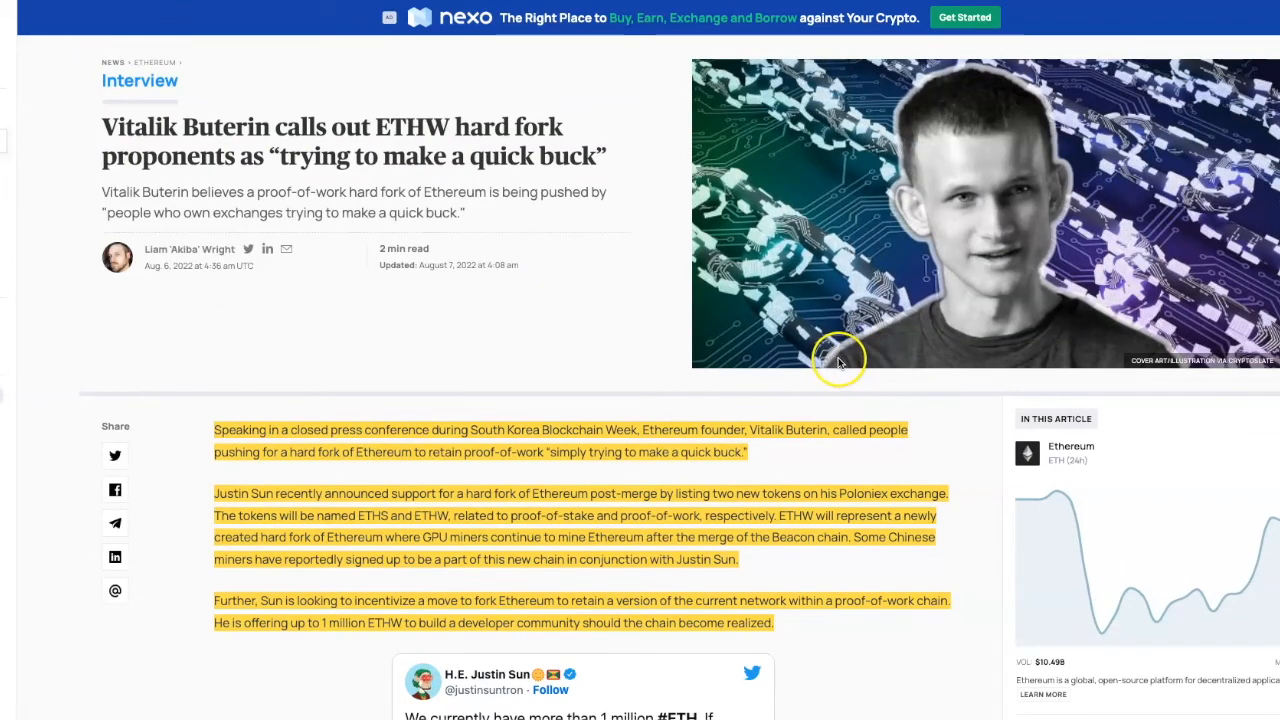
{"action": "mouse_move", "coordinate": [545, 380]}
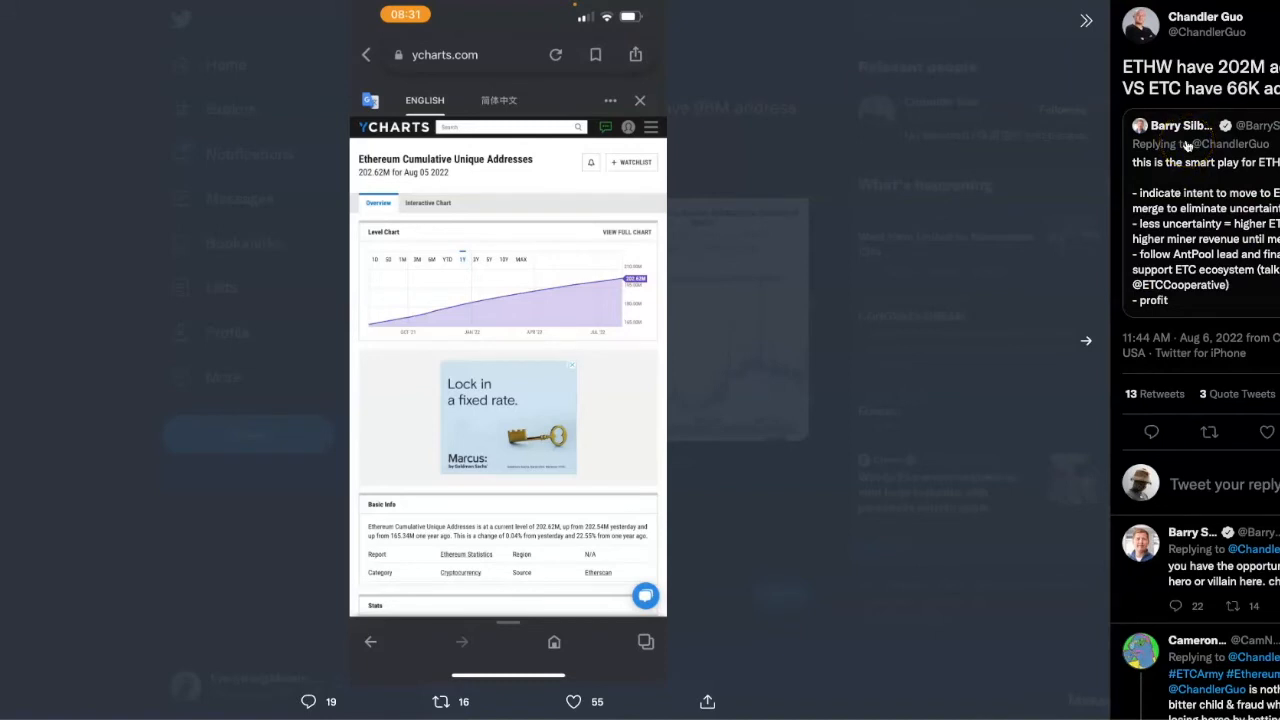
{"action": "mouse_move", "coordinate": [1192, 147]}
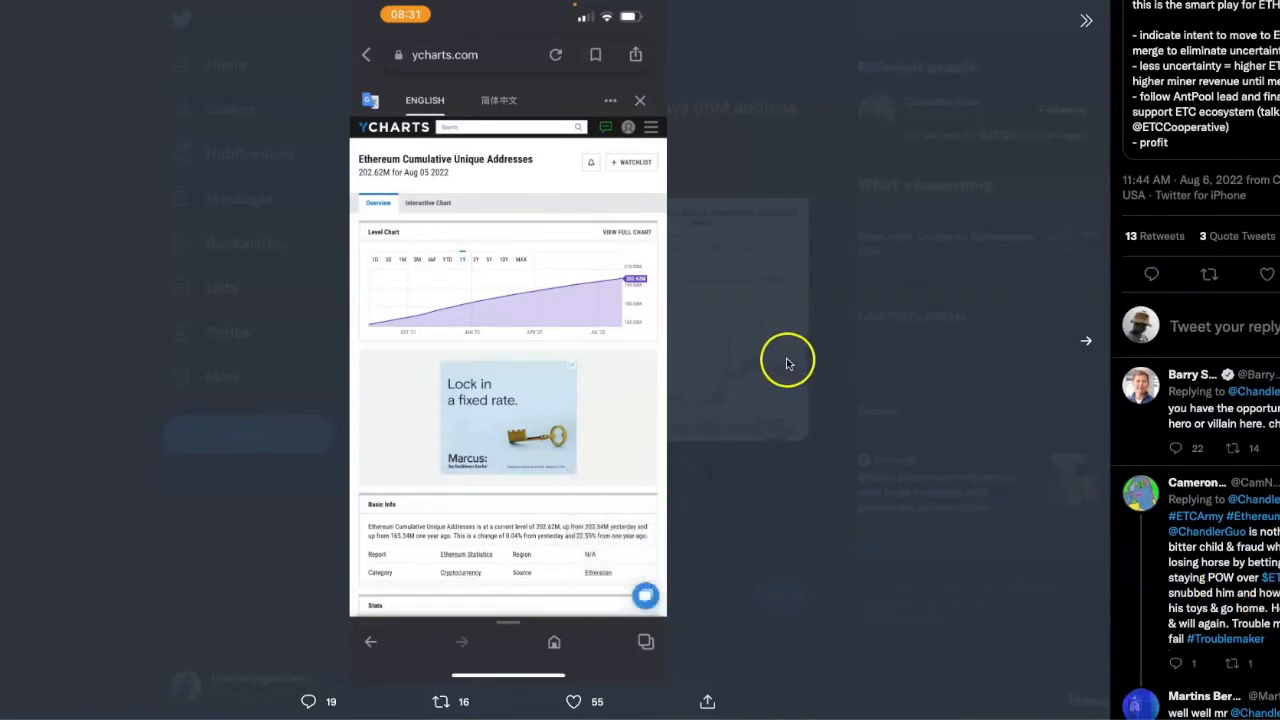
{"action": "mouse_move", "coordinate": [1073, 355]}
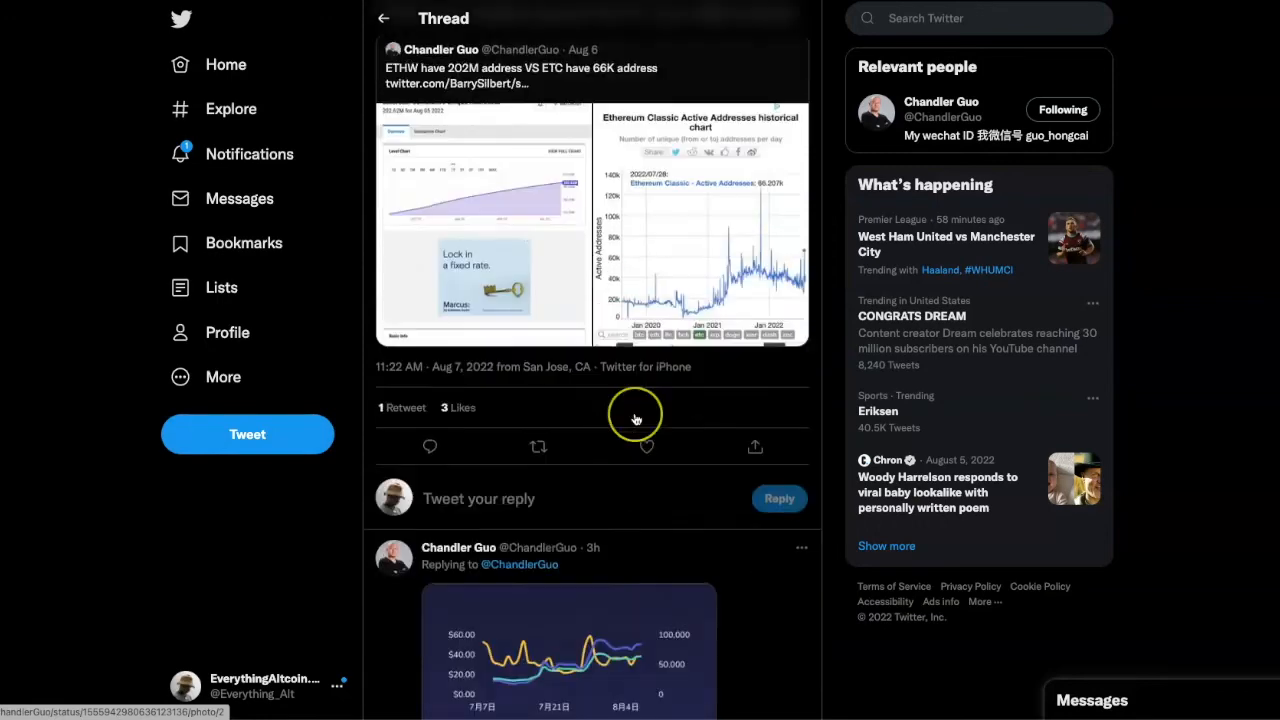
Scroll down to replies showing ETC stats and an ETHW gas-fee question.
{"action": "scroll", "scroll_direction": "down", "scroll_amount": 3}
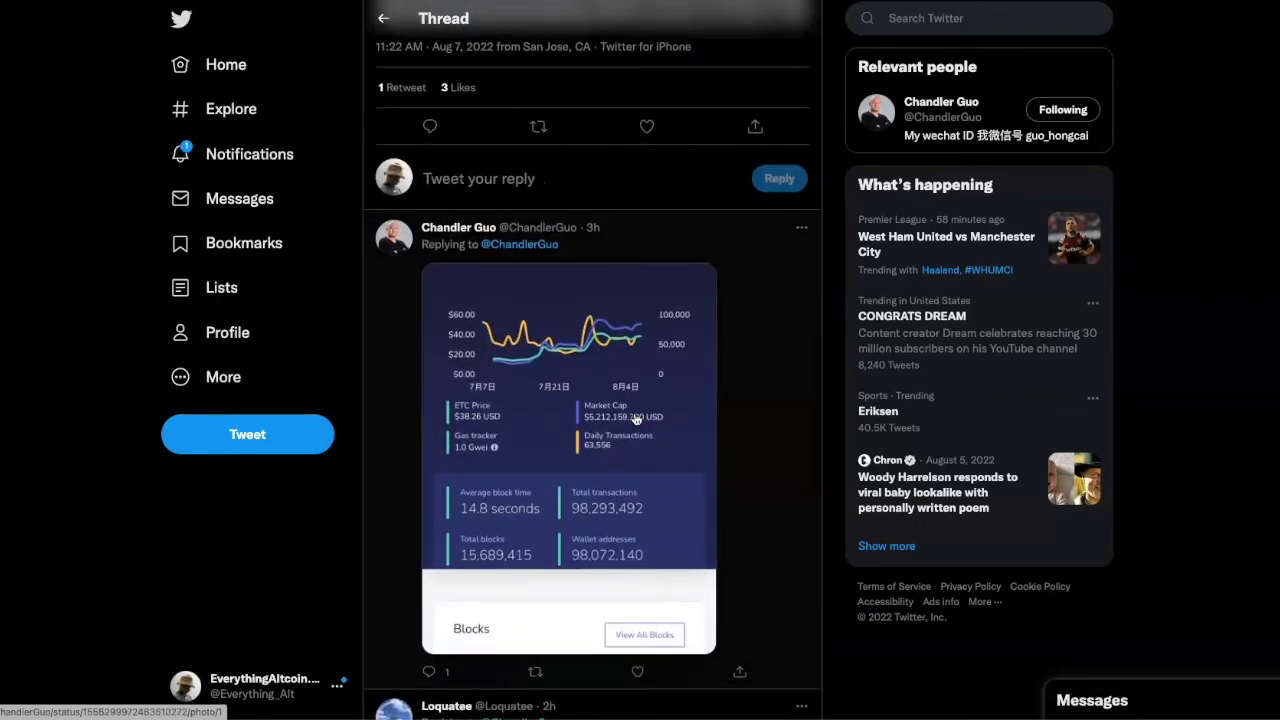
{"action": "scroll", "scroll_direction": "down", "scroll_amount": 3}
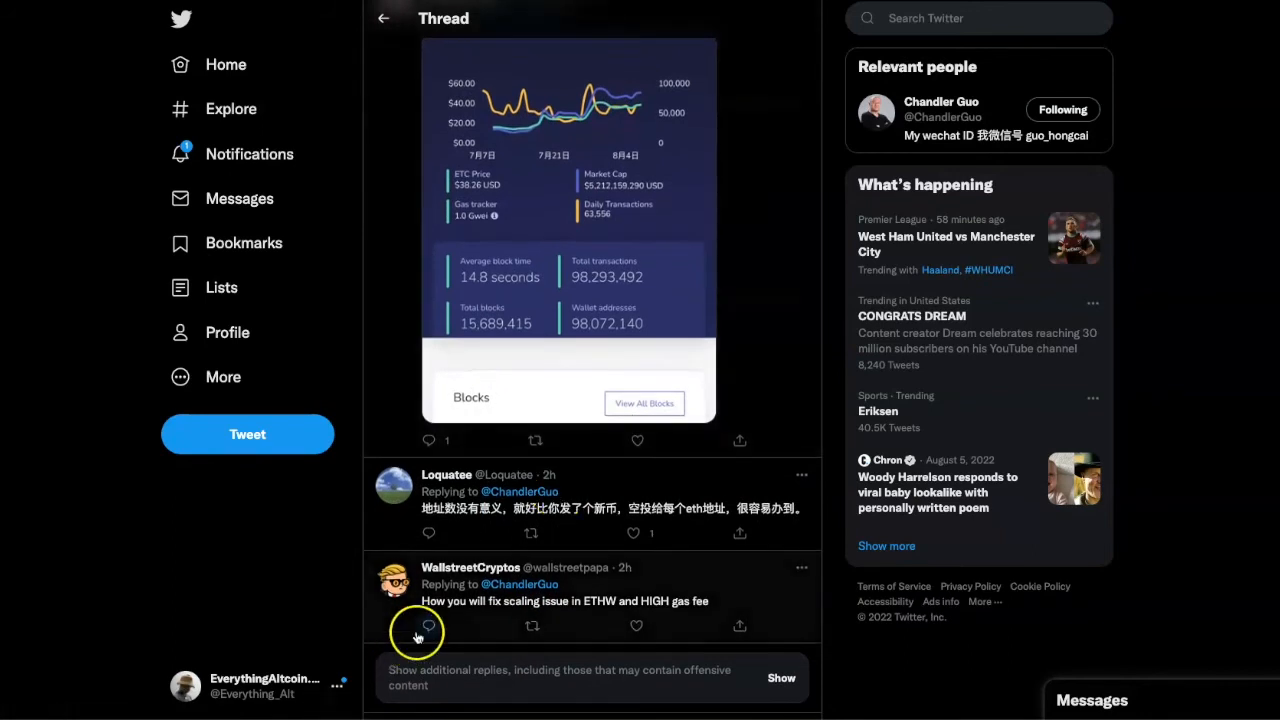
{"action": "mouse_move", "coordinate": [738, 607]}
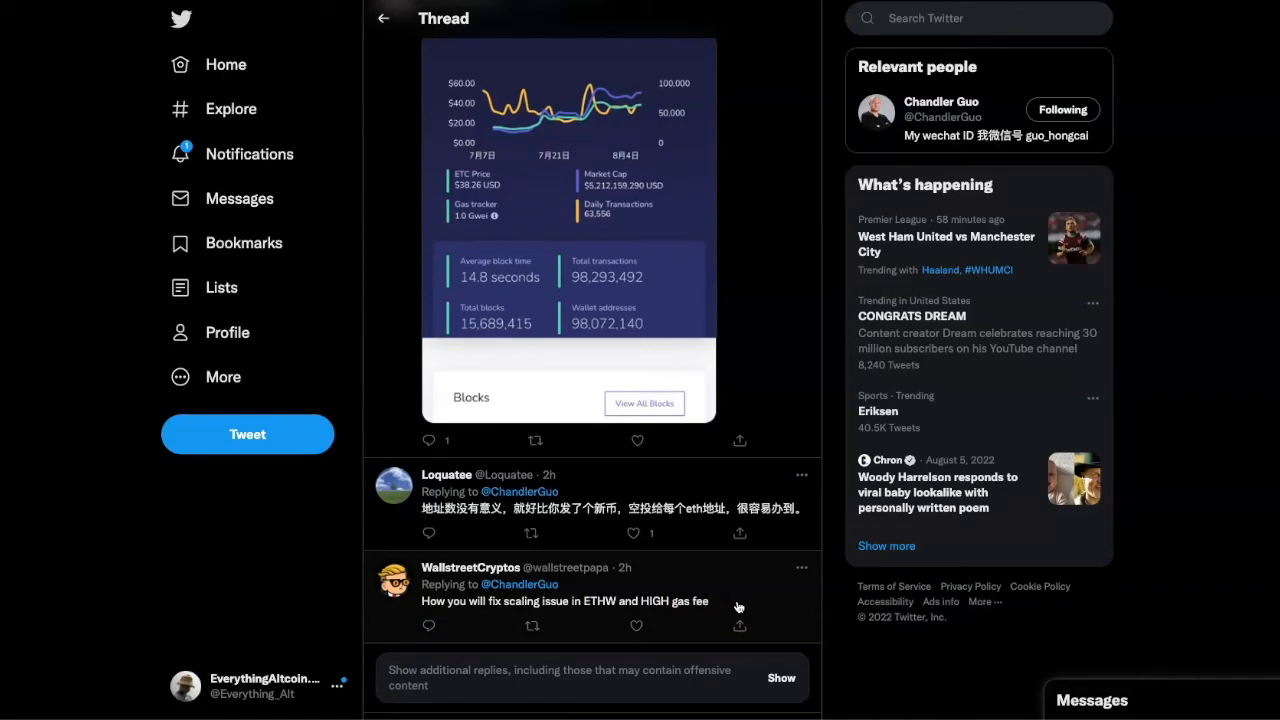
{"action": "mouse_move", "coordinate": [736, 606]}
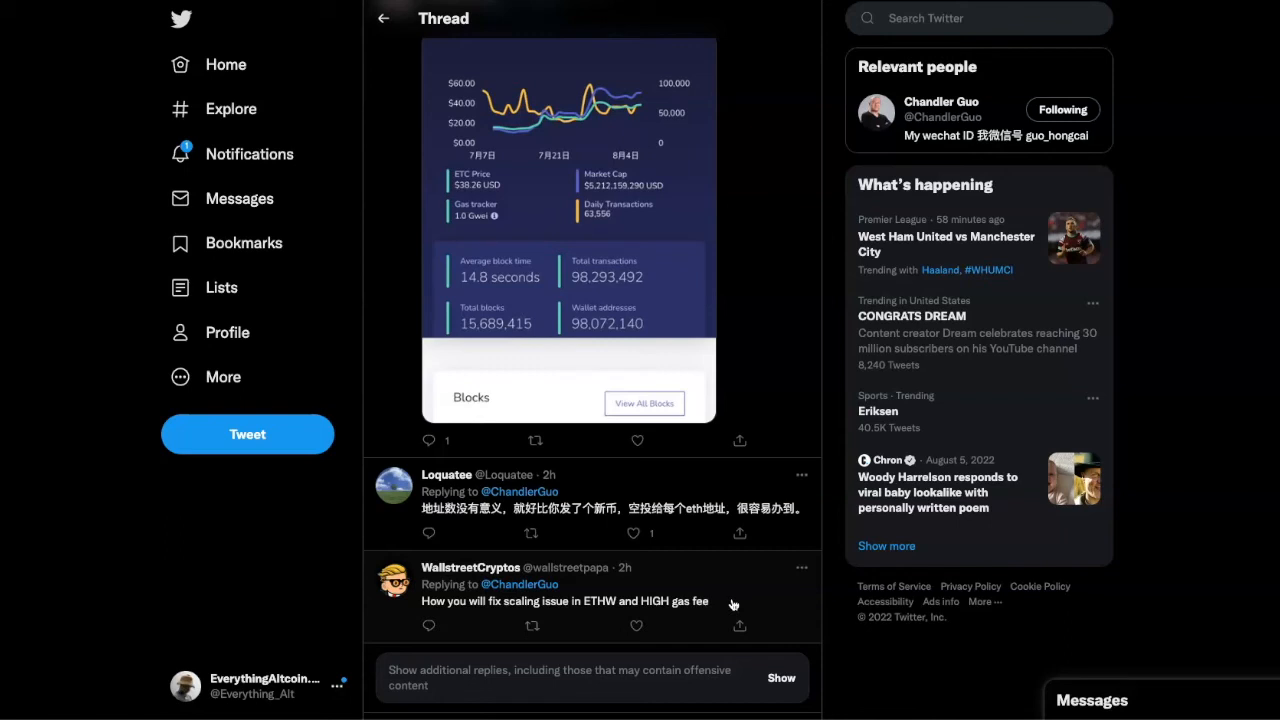
{"action": "mouse_move", "coordinate": [730, 601]}
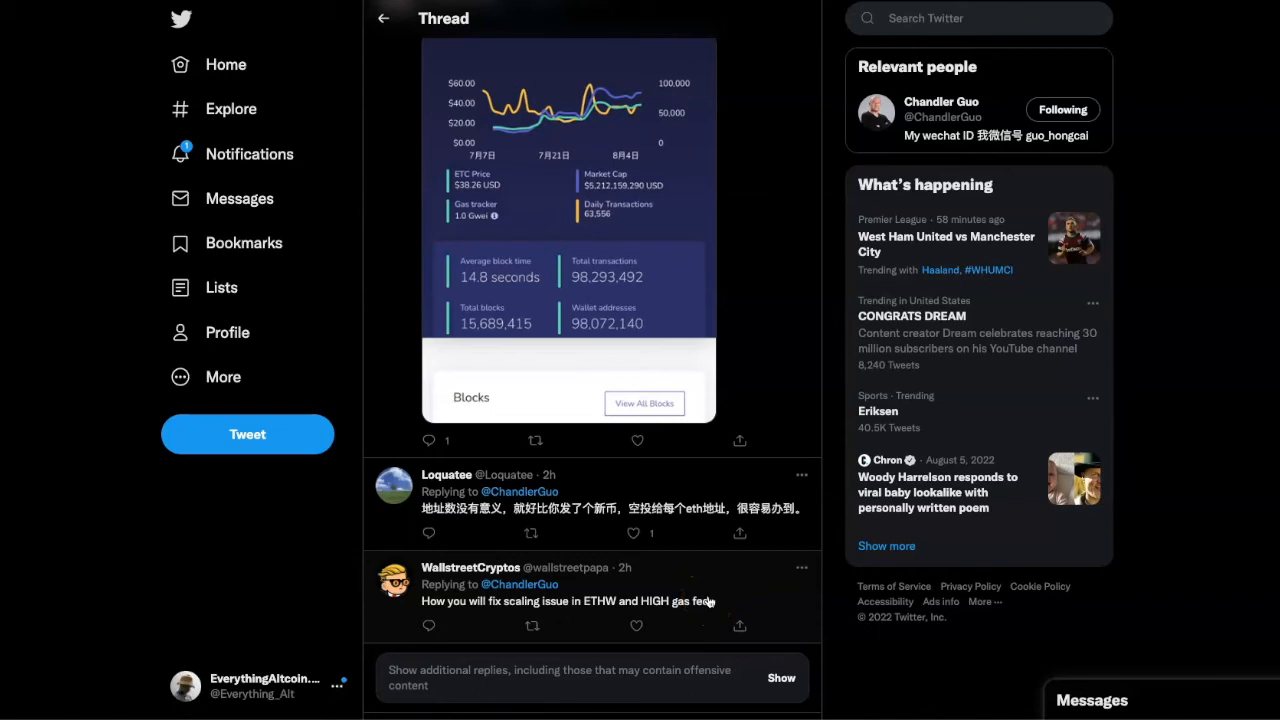
{"action": "mouse_move", "coordinate": [710, 600]}
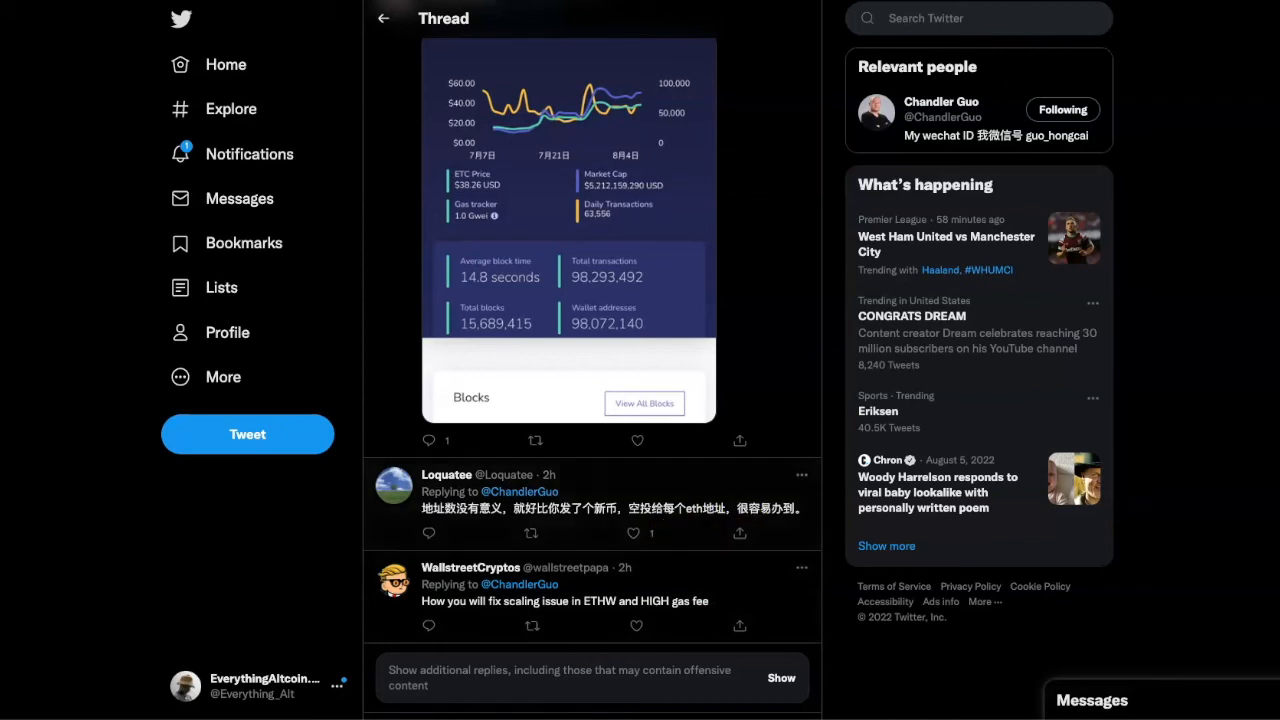
{"action": "mouse_move", "coordinate": [1233, 585]}
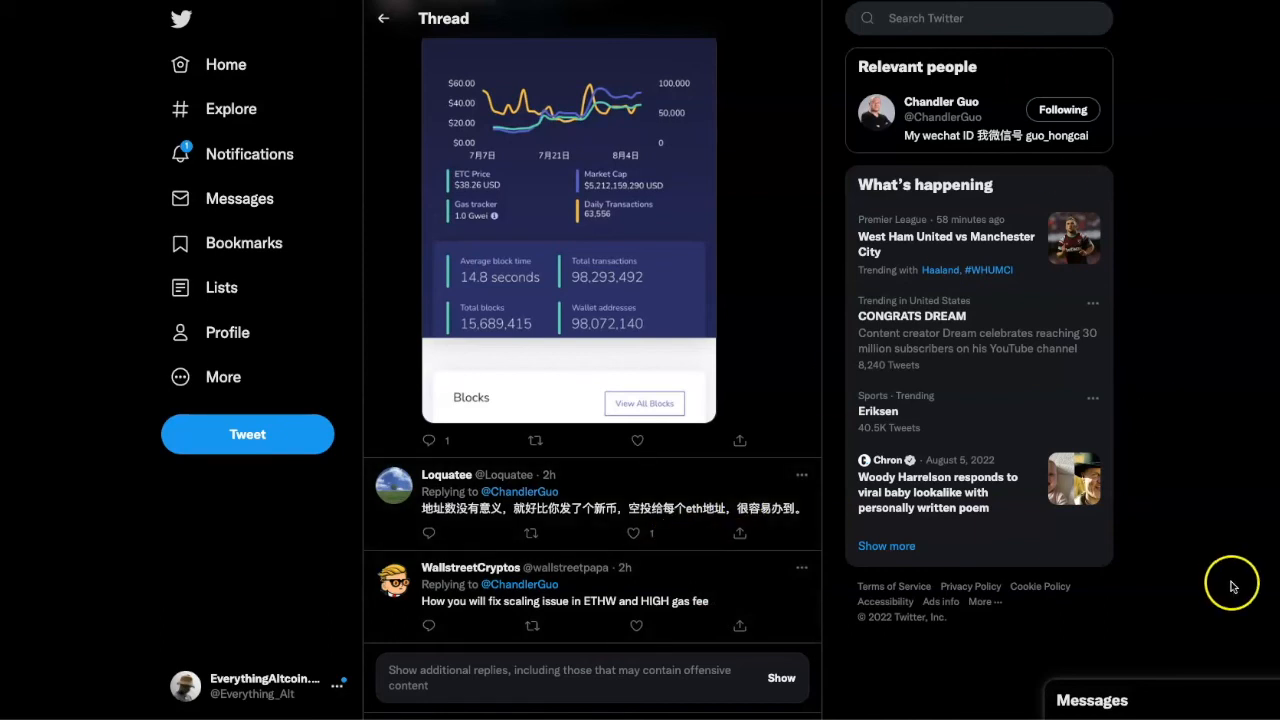
{"action": "mouse_move", "coordinate": [1223, 583]}
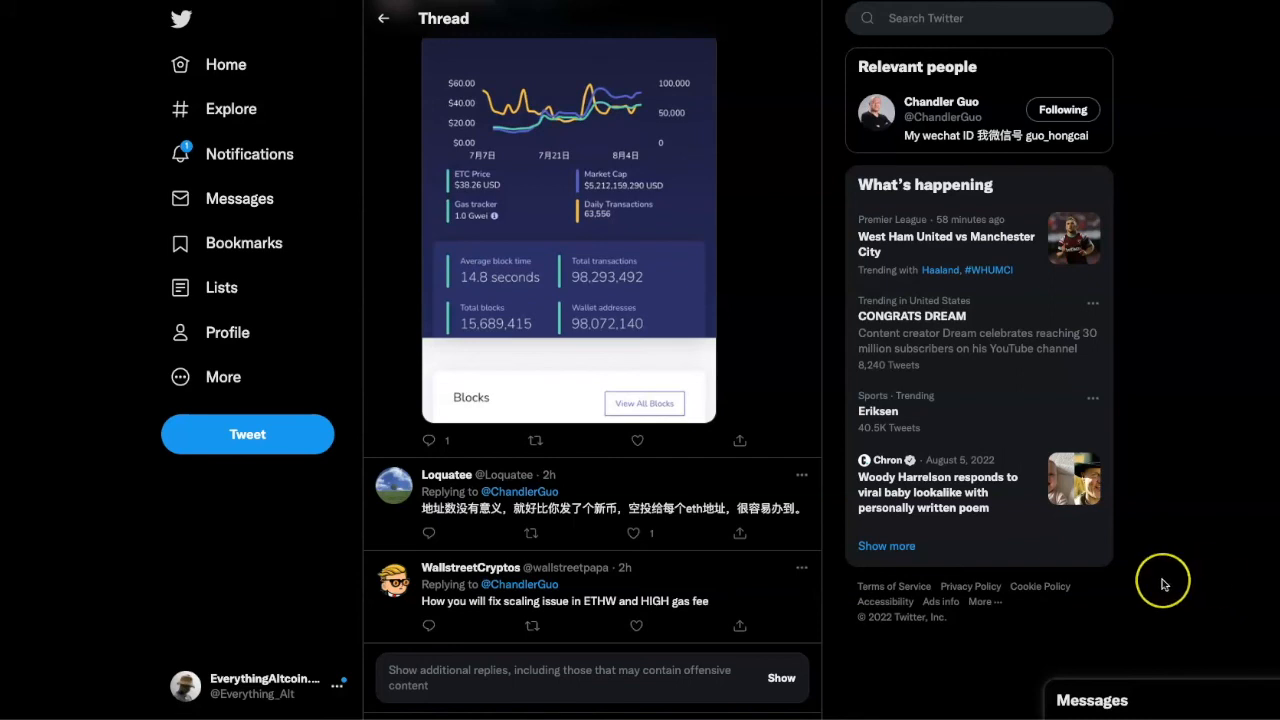
{"action": "mouse_move", "coordinate": [1165, 586]}
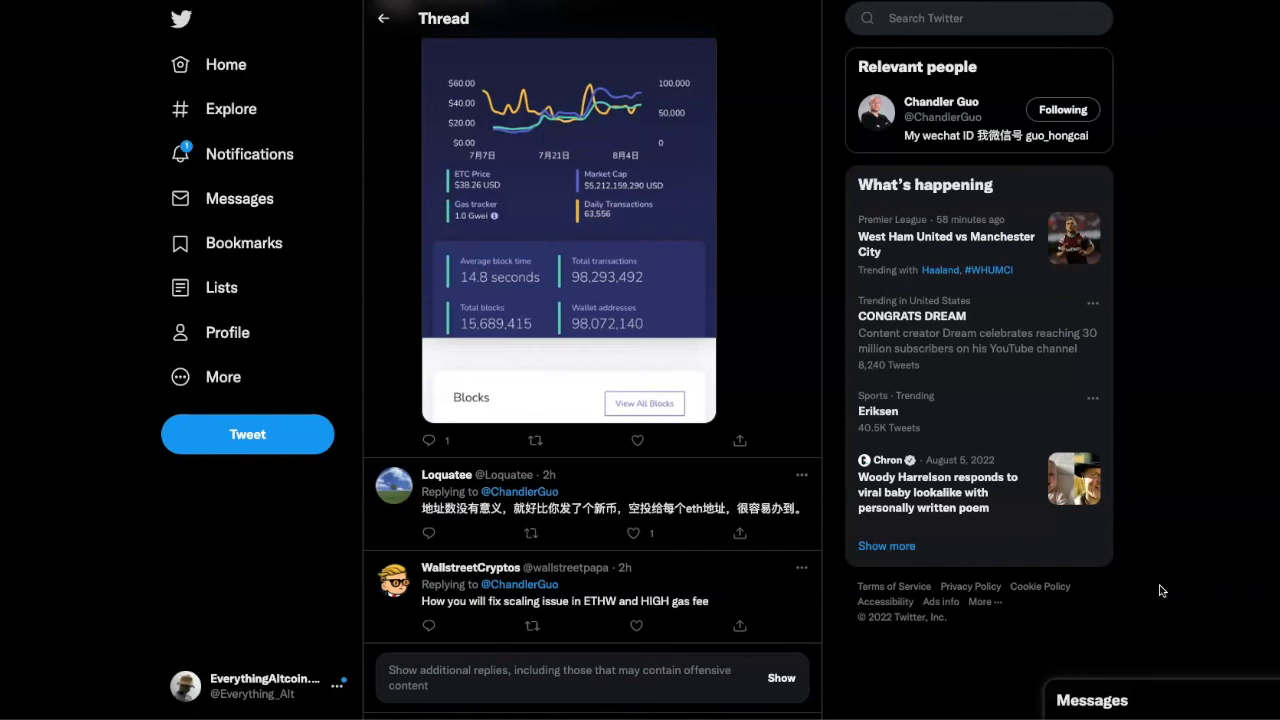
{"action": "mouse_move", "coordinate": [1157, 590]}
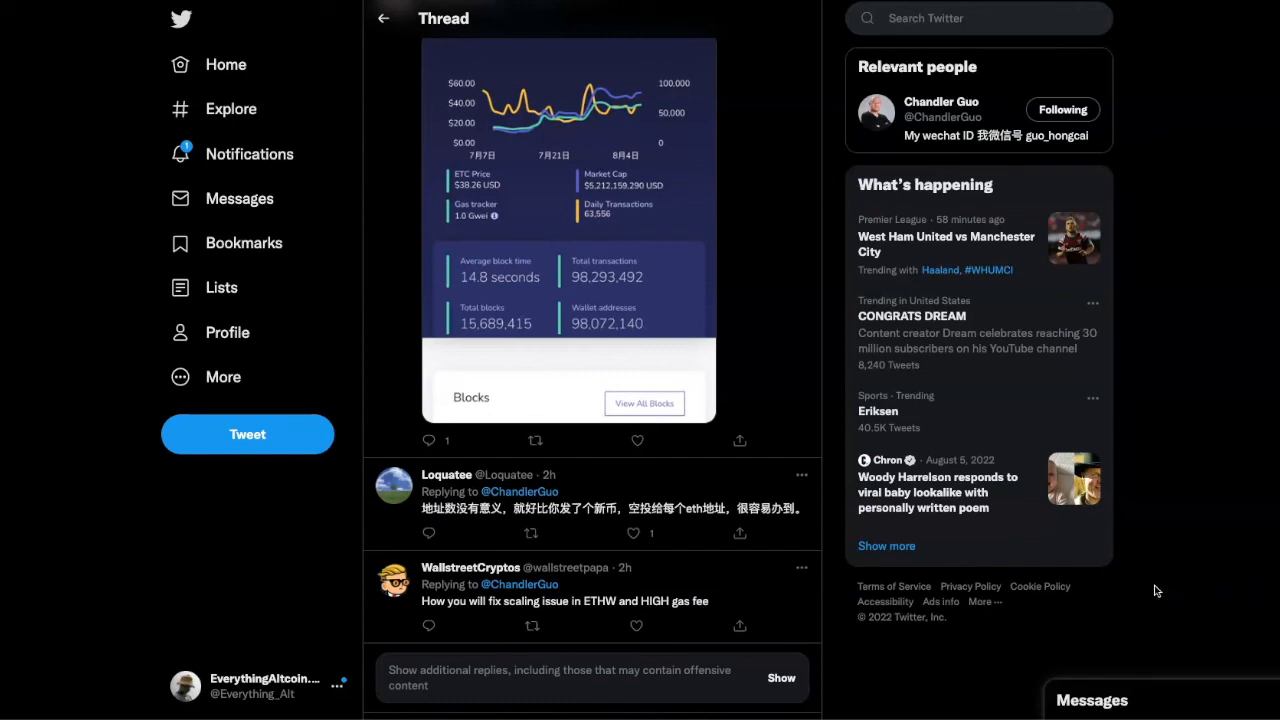